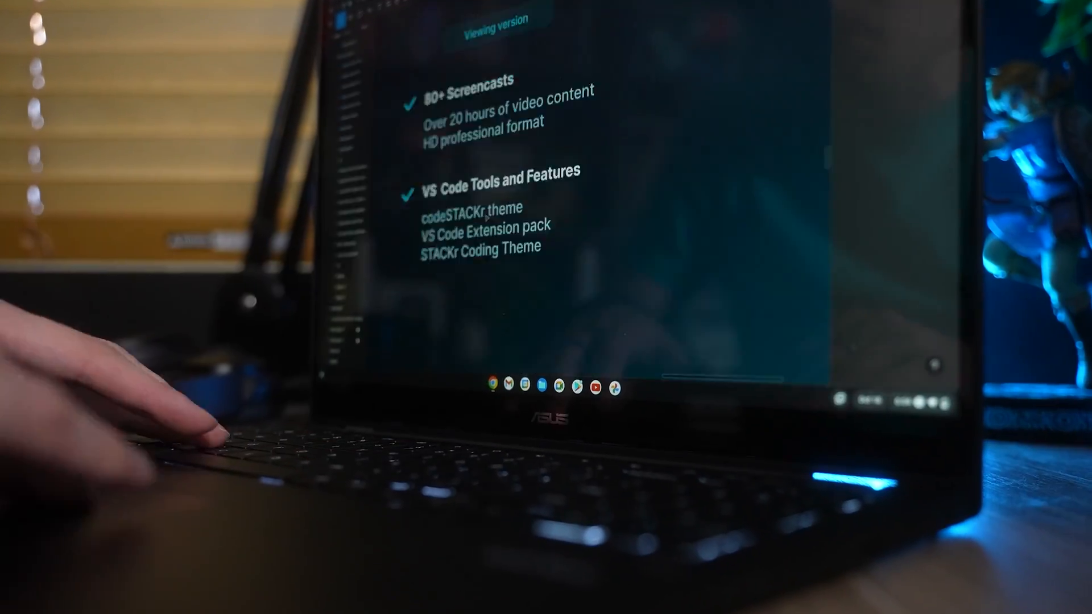
Open the tiktok-app repository from GitHub's Recent Repositories list
scroll(down, 3)
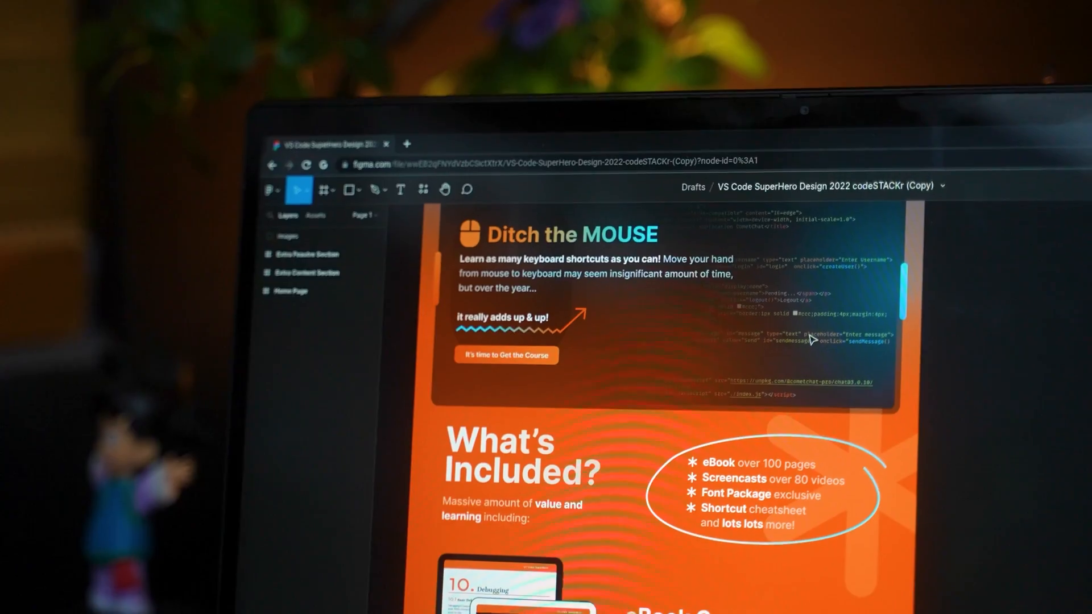
scroll(down, 3)
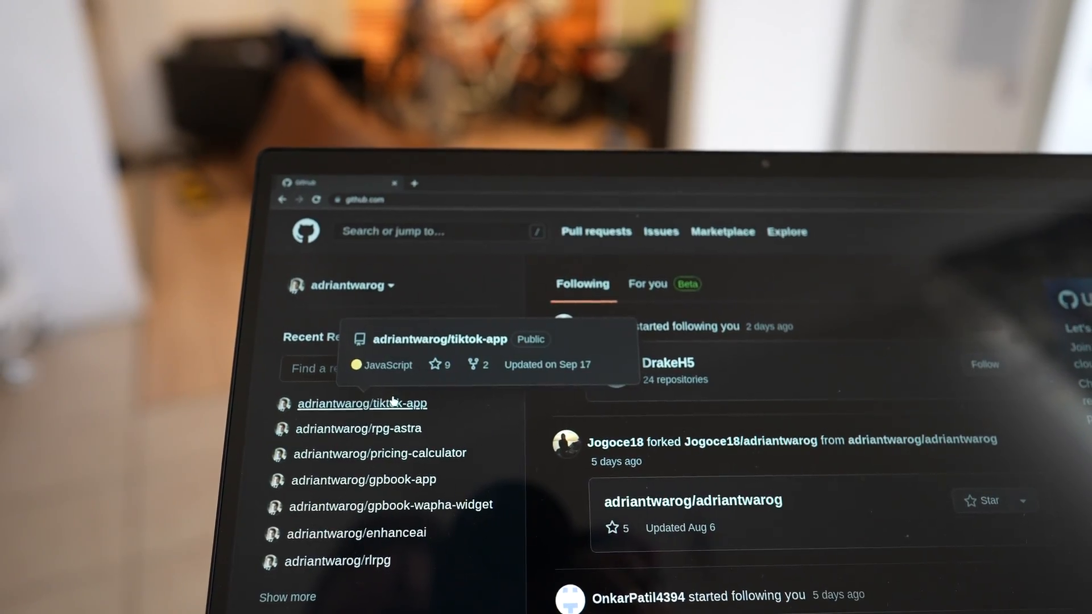
click(363, 403)
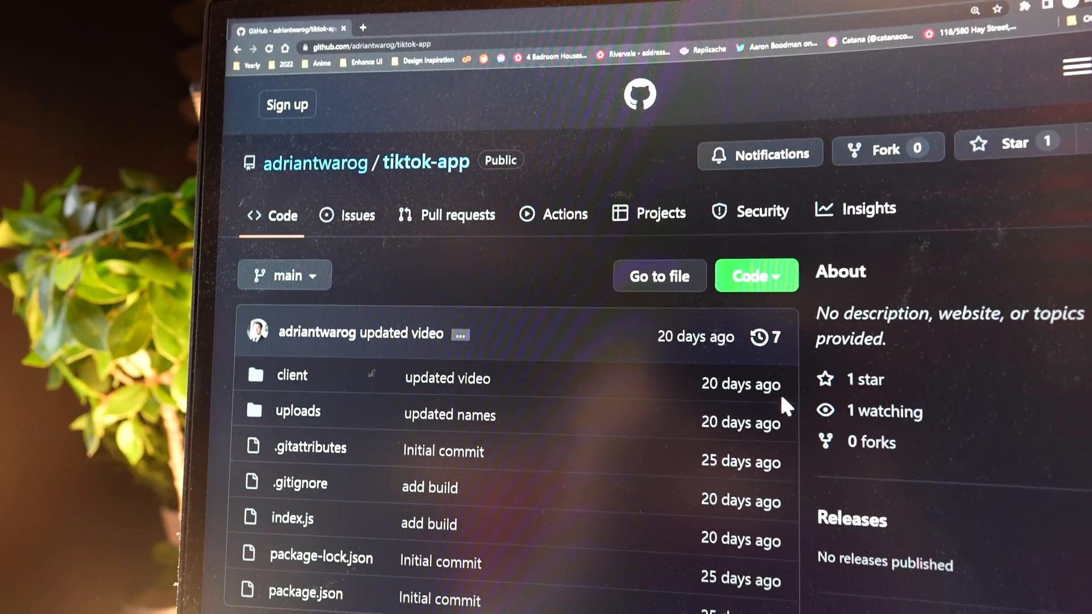